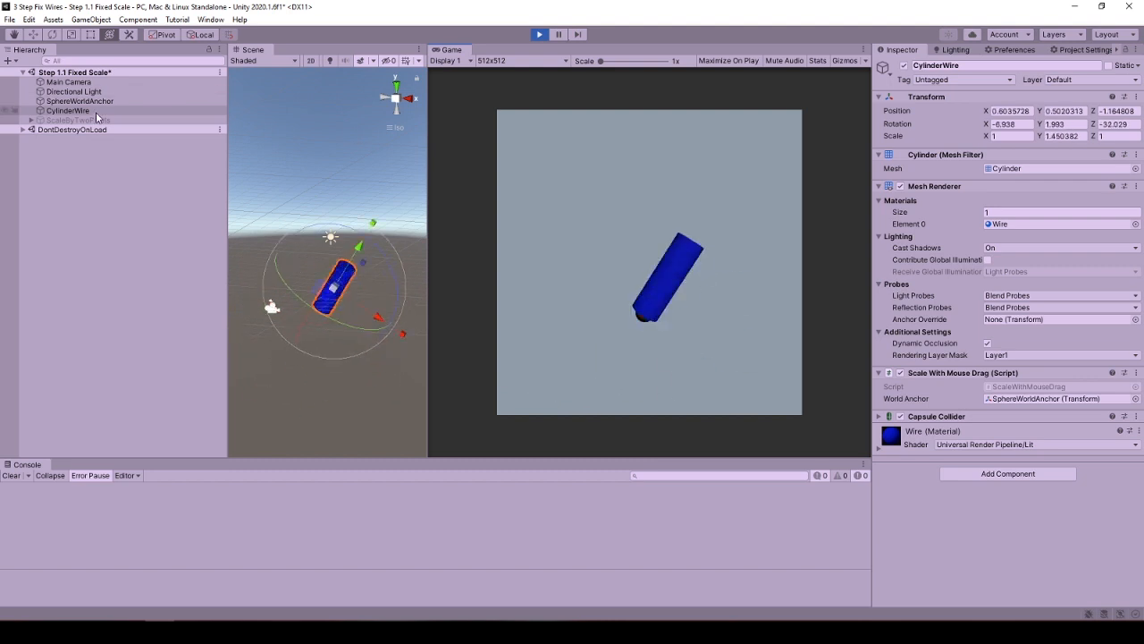
# - Select SphereWorldAnchor, then drag the blue cylinder to stretch and swing it around the sphere
pyautogui.click(79, 100)
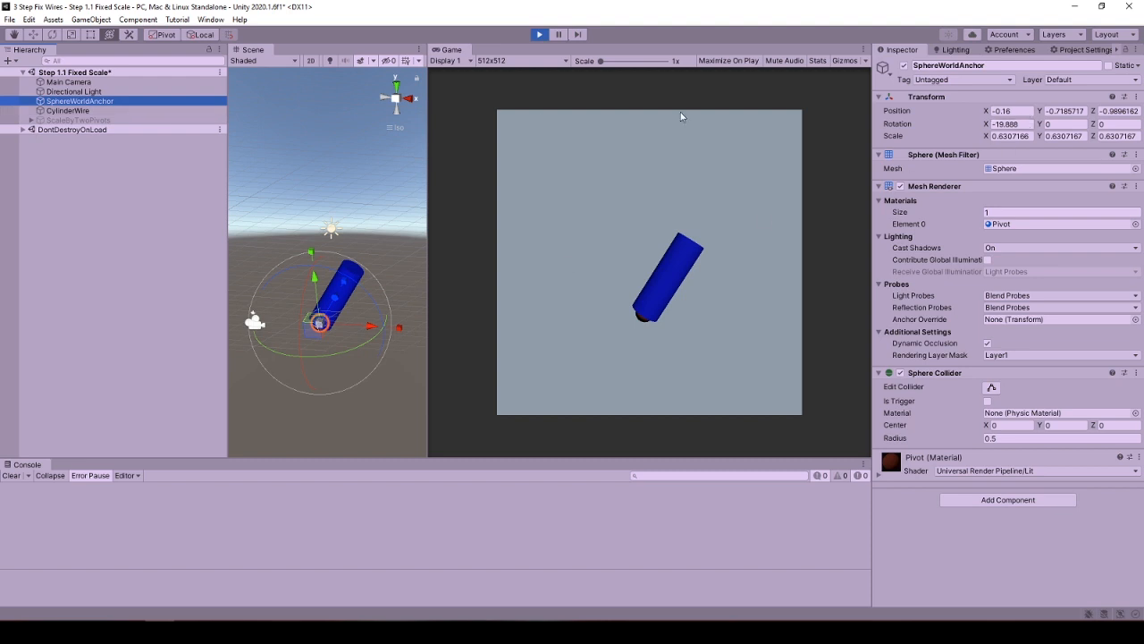
pyautogui.click(68, 110)
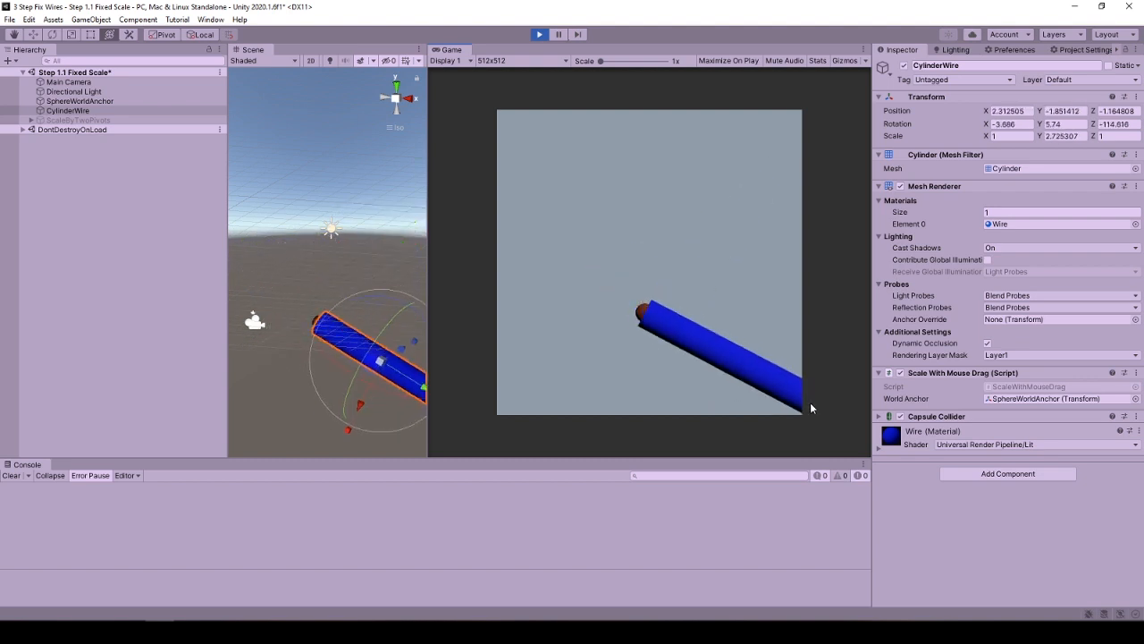
pyautogui.moveTo(811, 407); pyautogui.dragTo(632, 324)
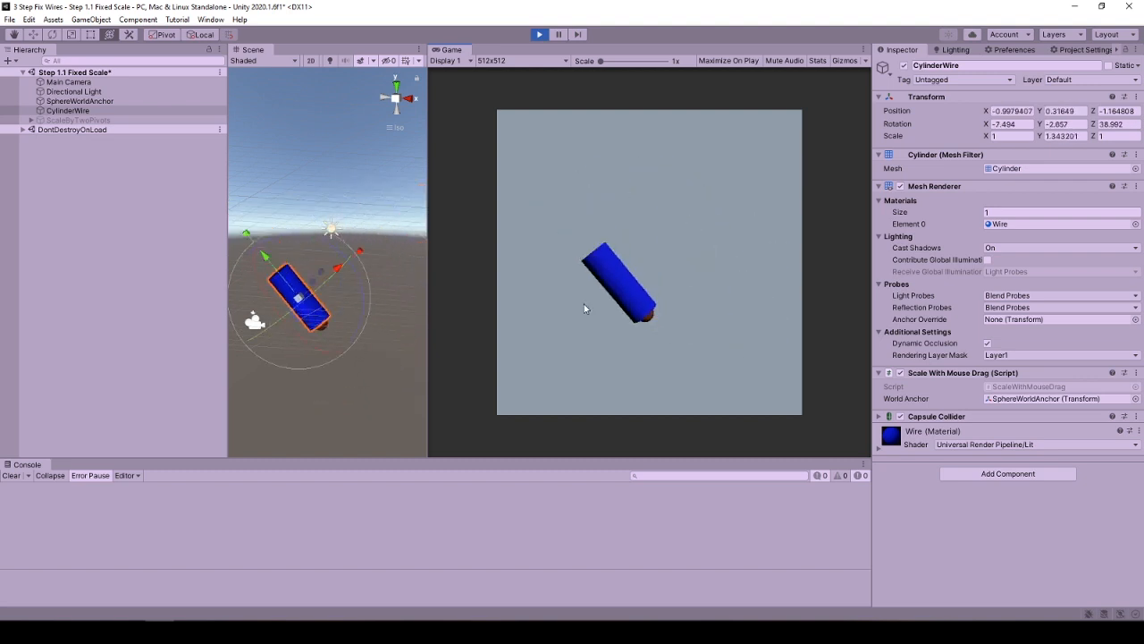
# - Grab the cylinder's free end in the Game view to swing it rightward
pyautogui.click(78, 120)
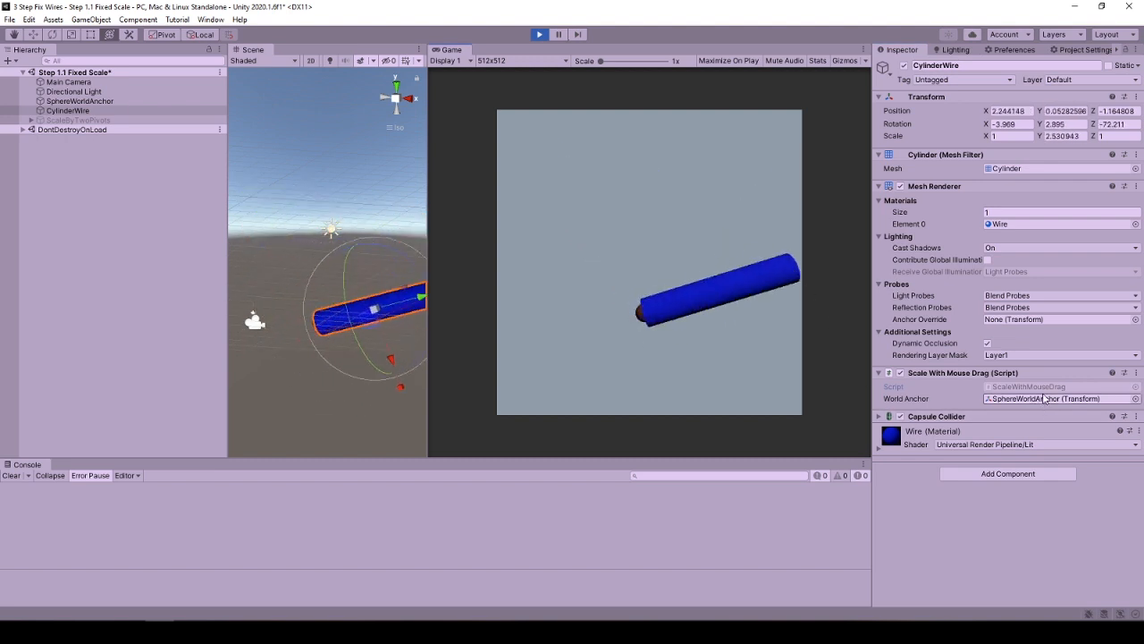
# - Ping and select SphereWorldAnchor from the World Anchor field, then open ScaleWithMouseDrag in Rider
pyautogui.click(79, 100)
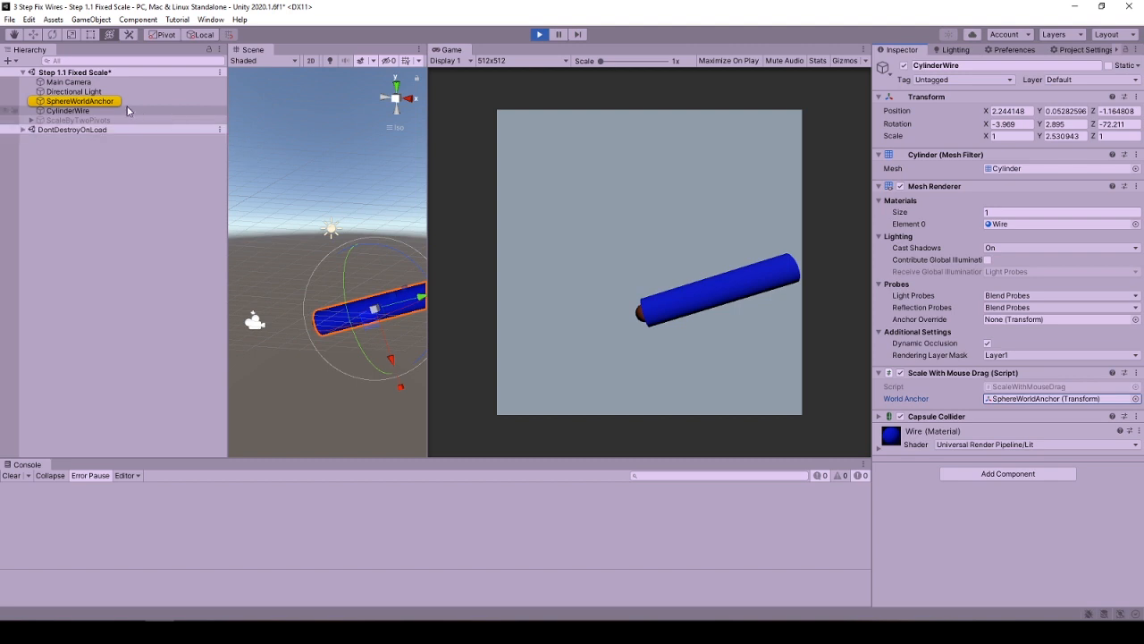
pyautogui.click(81, 100)
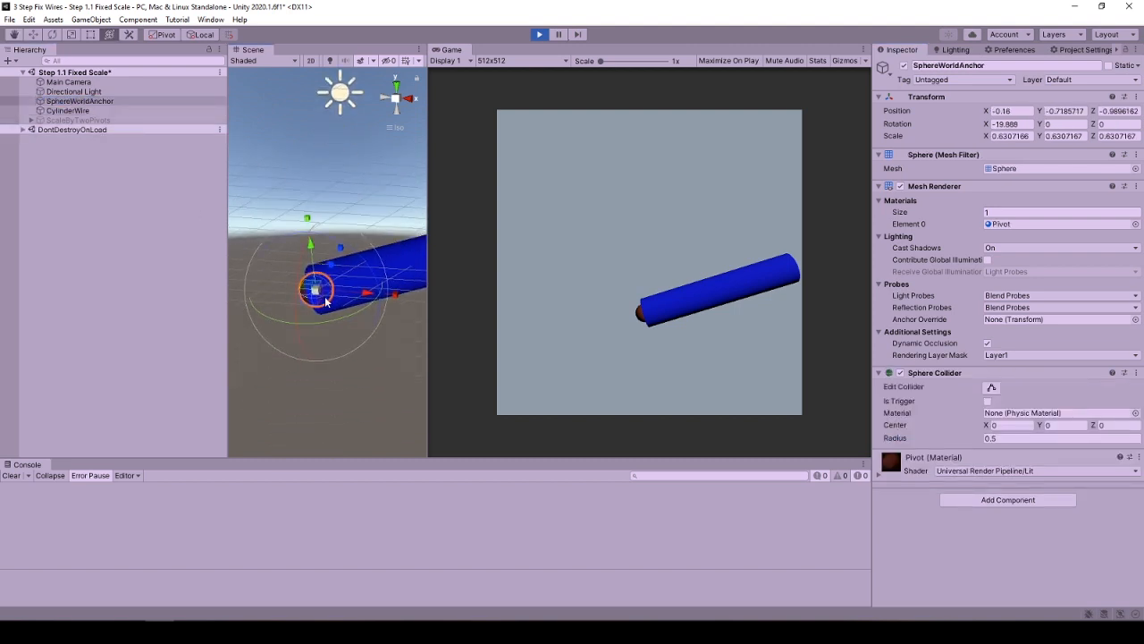
pyautogui.click(68, 110)
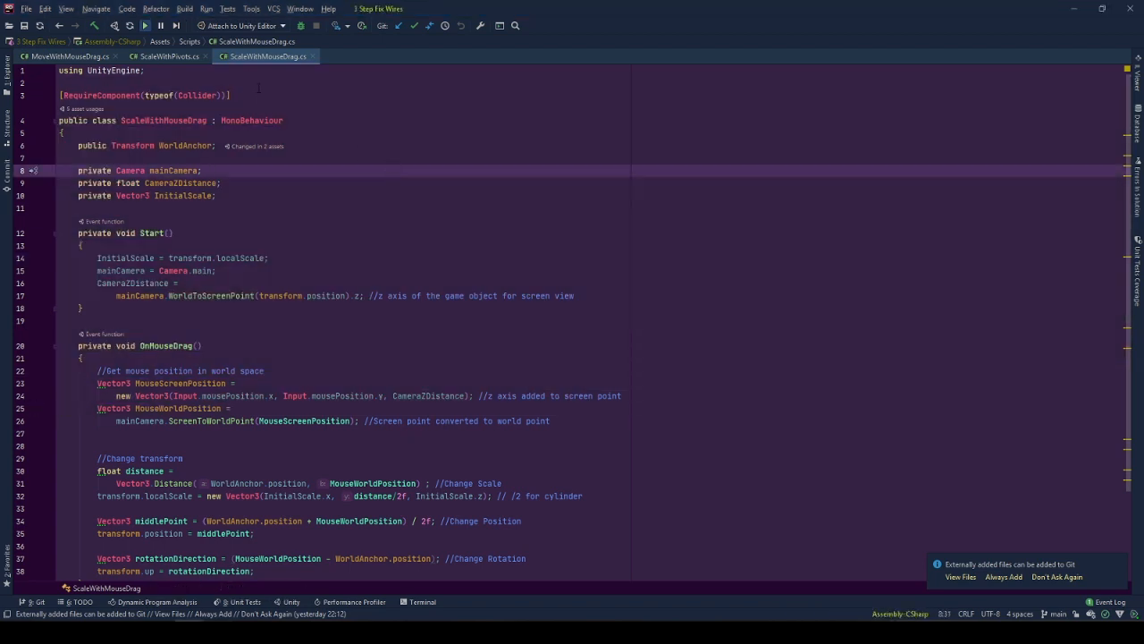
pyautogui.click(164, 56)
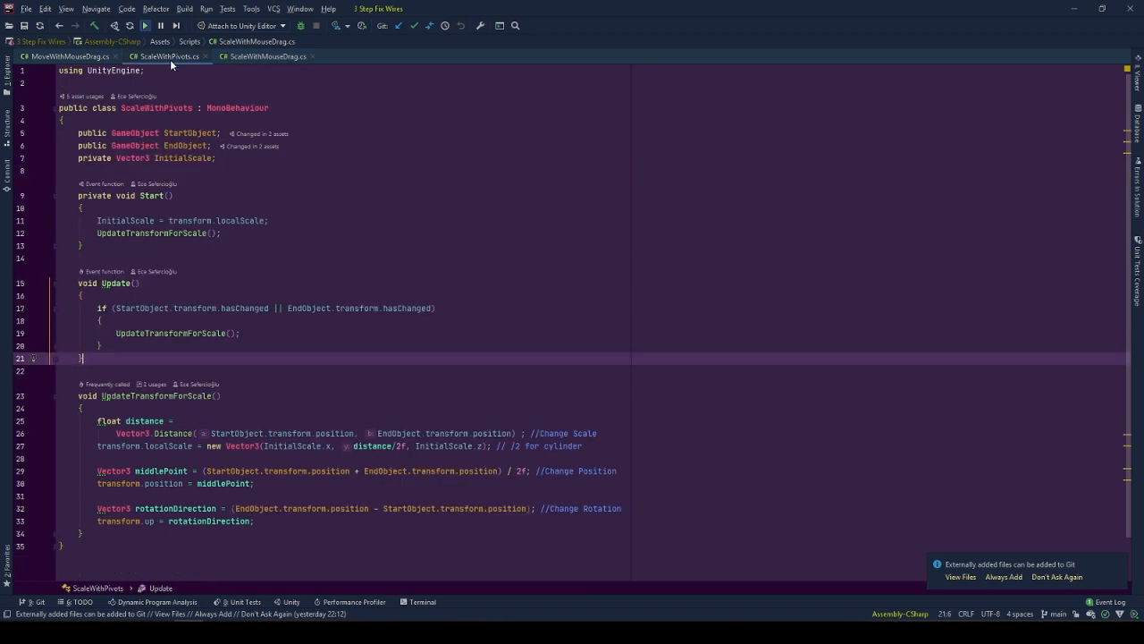
pyautogui.click(67, 57)
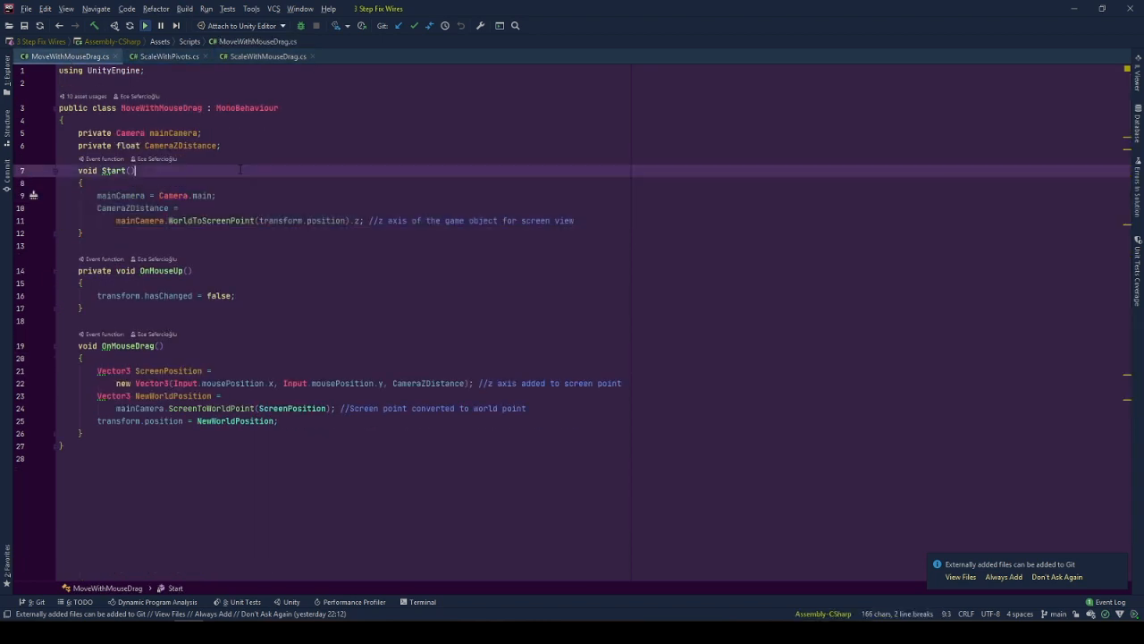
pyautogui.click(162, 56)
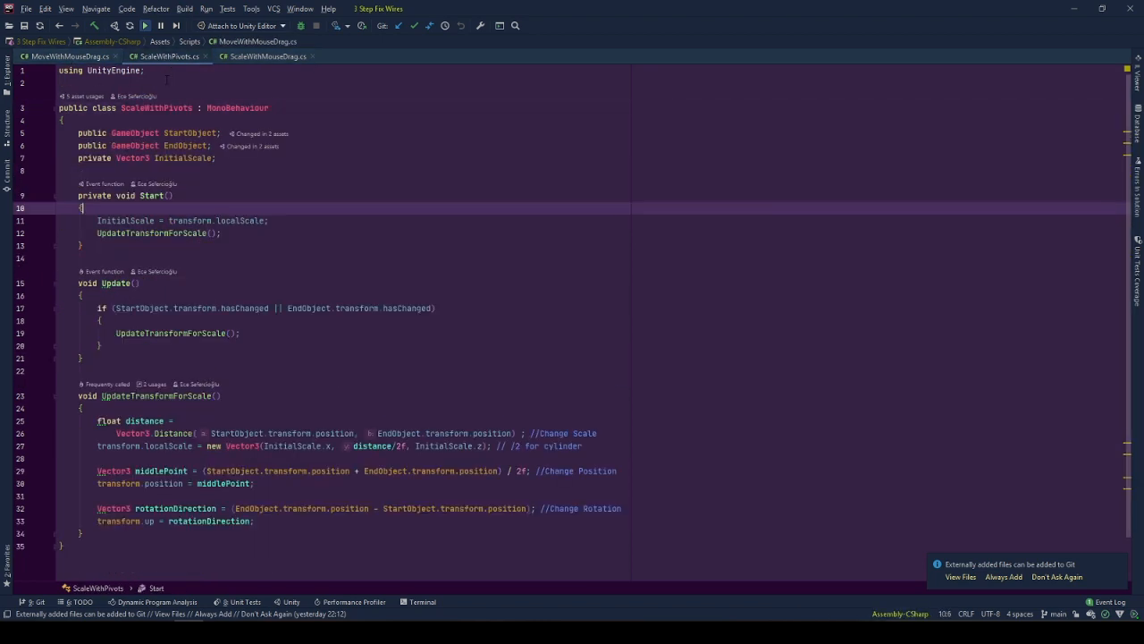
pyautogui.click(262, 57)
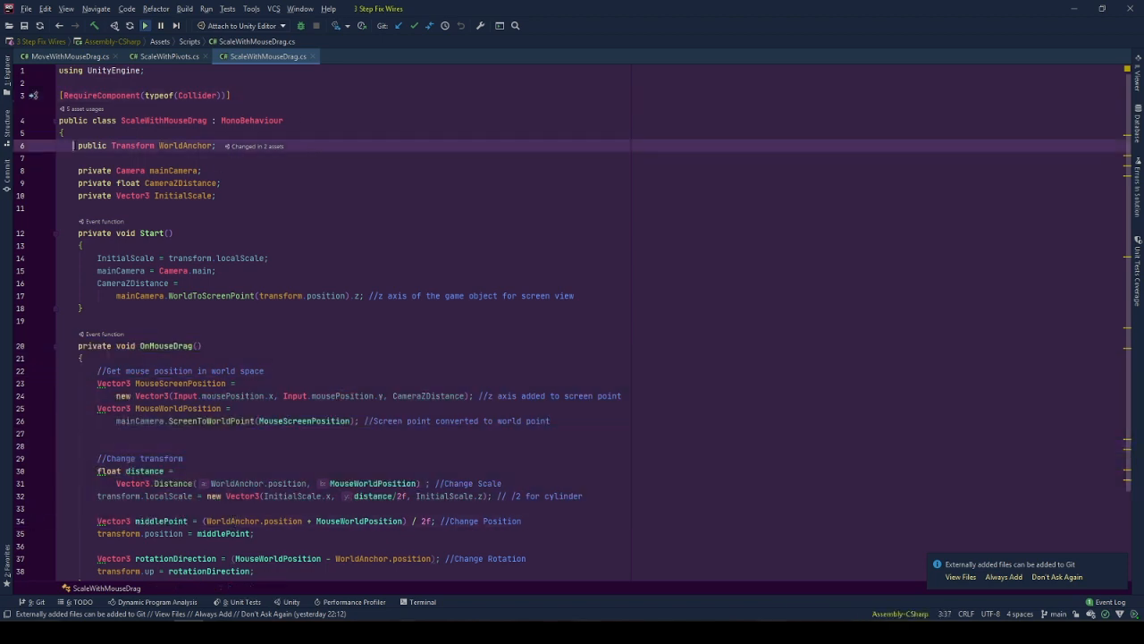
pyautogui.doubleClick(186, 146)
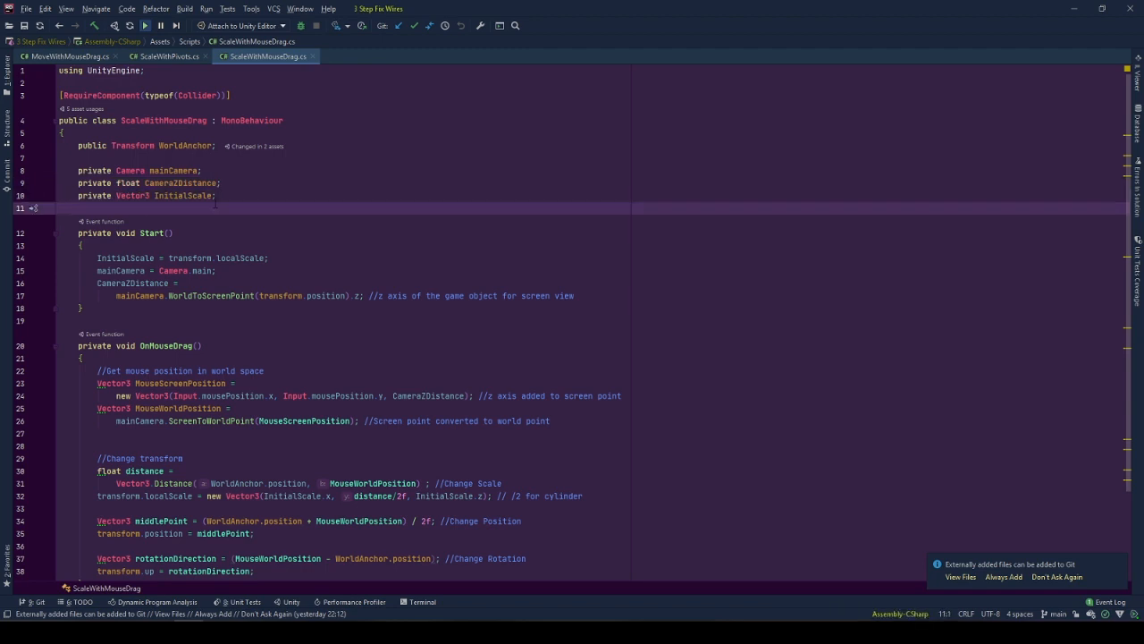
pyautogui.doubleClick(186, 196)
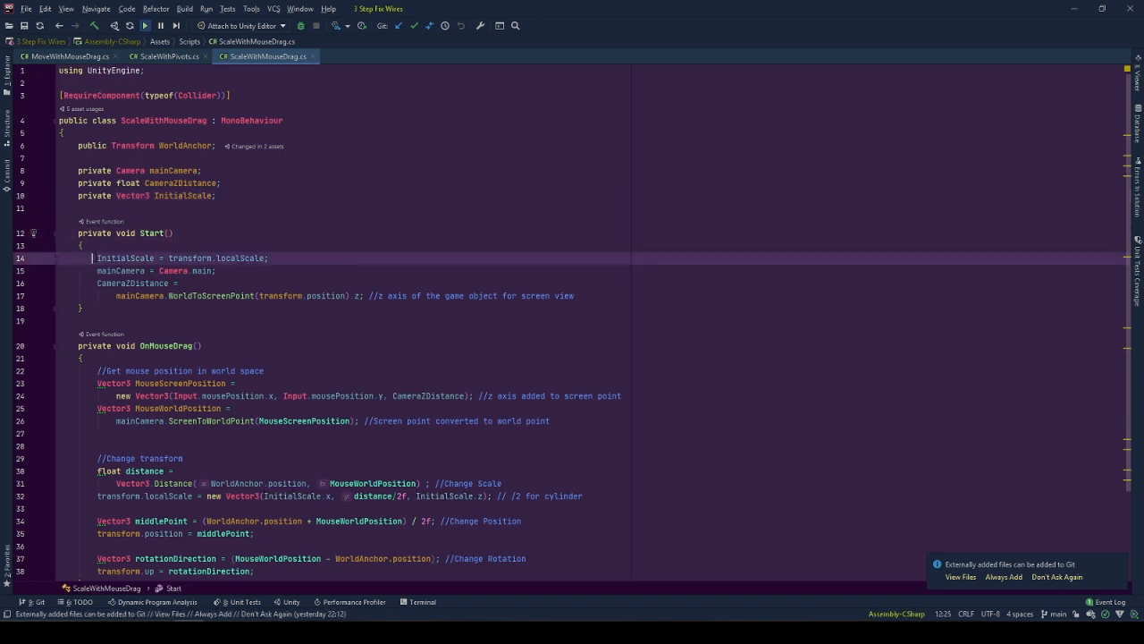
pyautogui.tripleClick(179, 257)
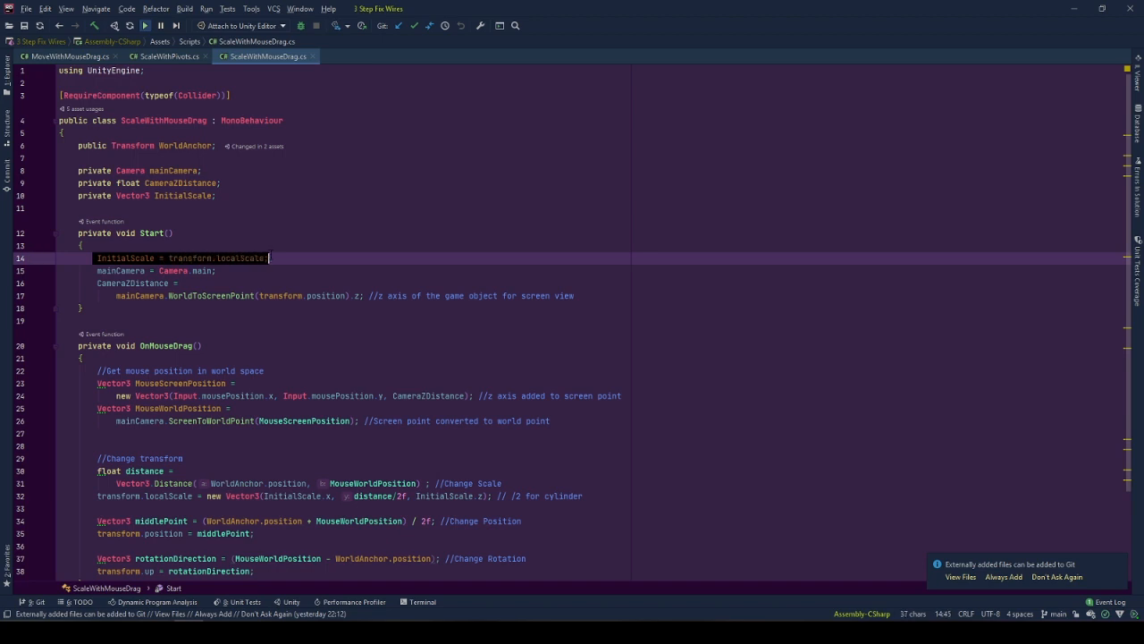
pyautogui.doubleClick(241, 258)
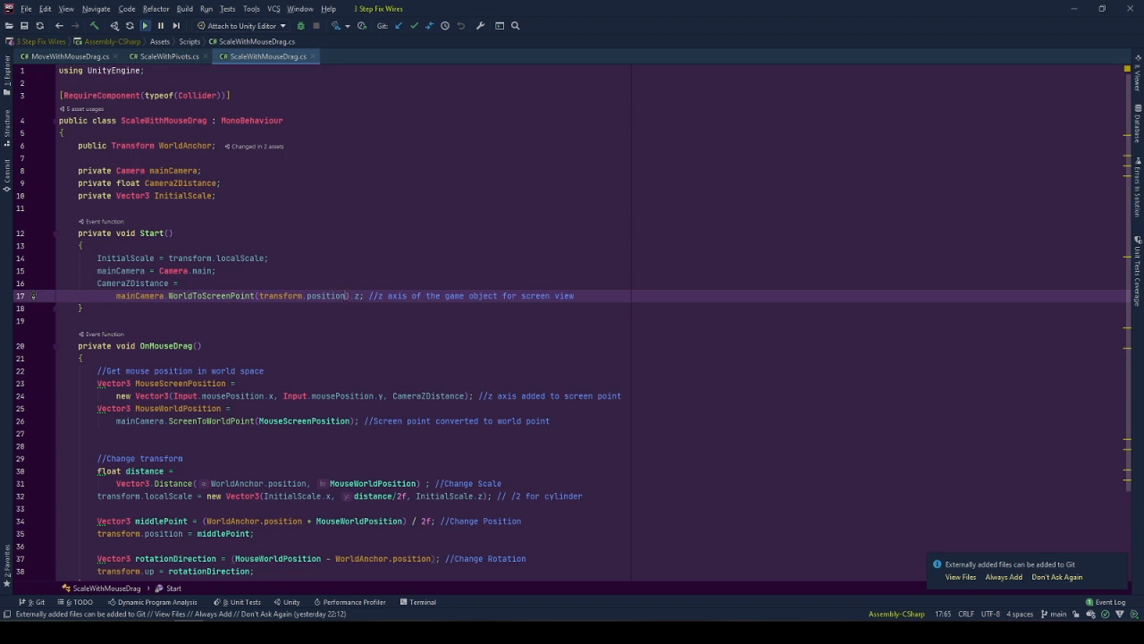
pyautogui.doubleClick(304, 296)
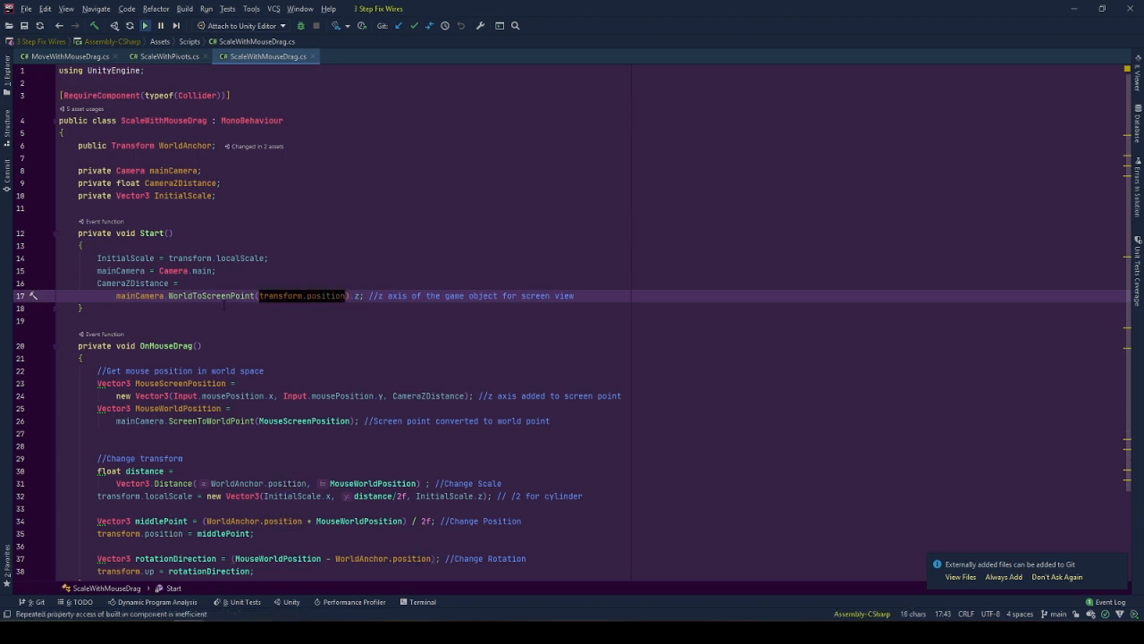
pyautogui.click(223, 296)
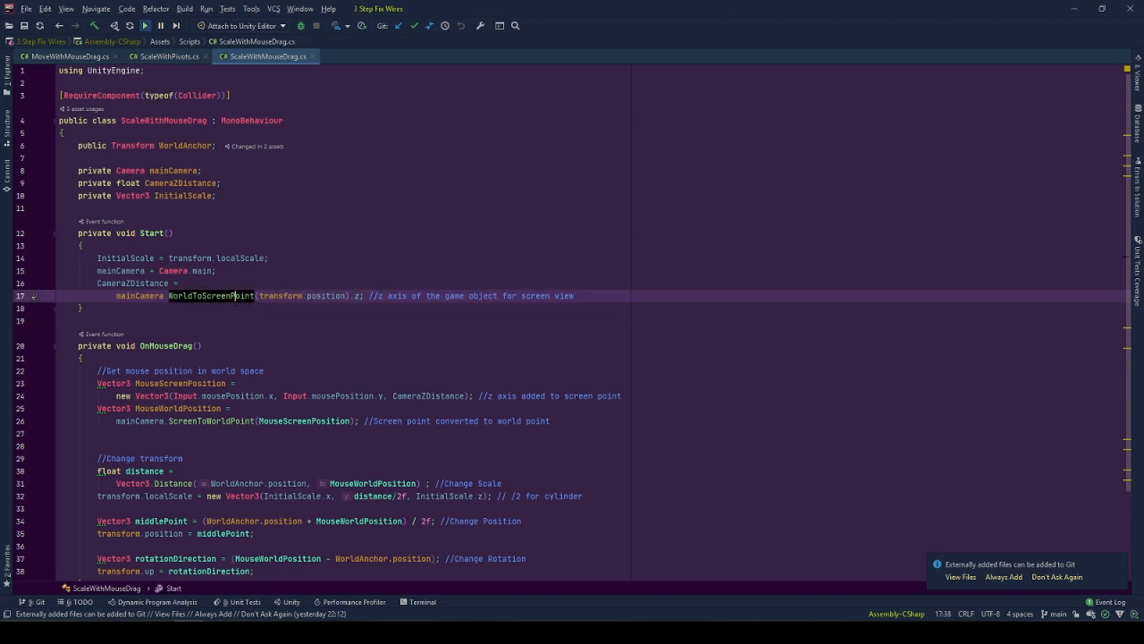
pyautogui.scroll(-3)
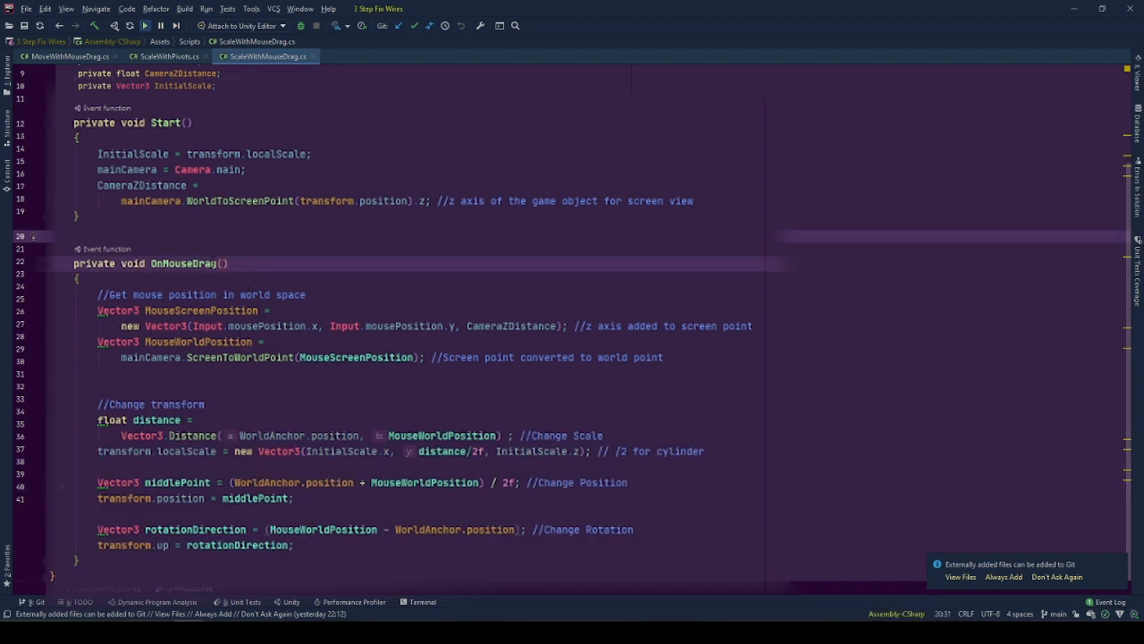
pyautogui.moveTo(183, 262)
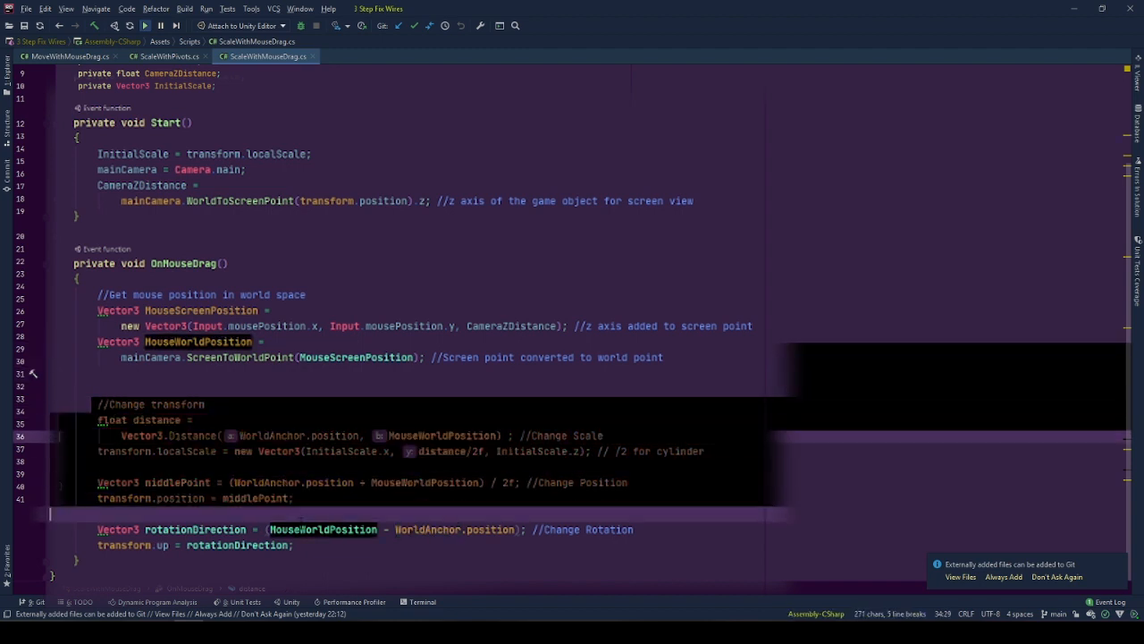
pyautogui.click(295, 383)
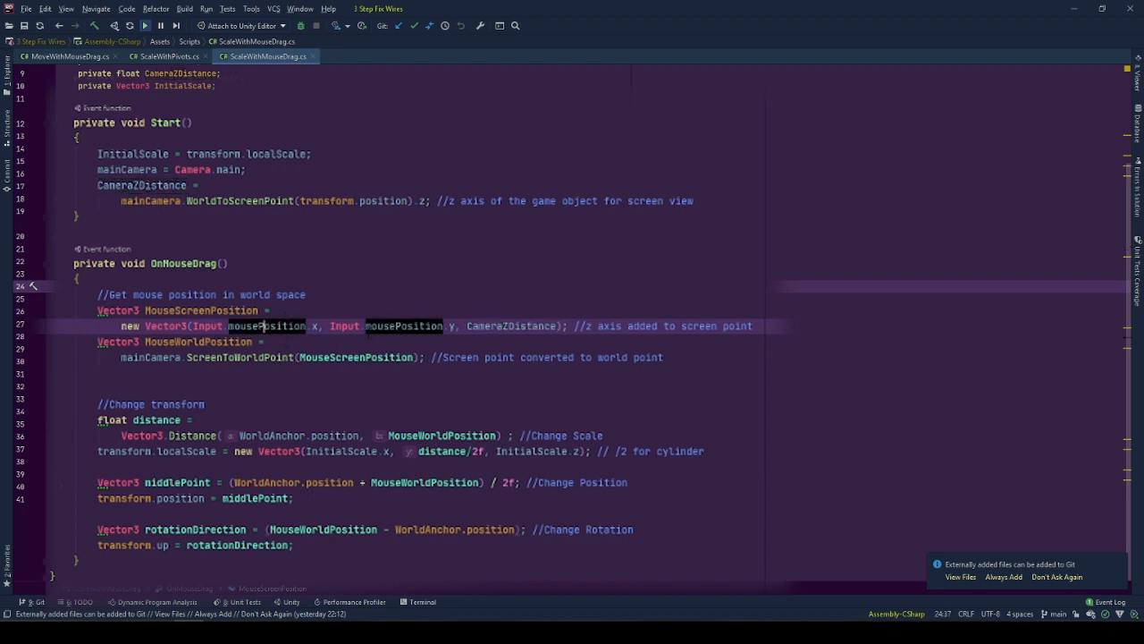
pyautogui.moveTo(451, 325)
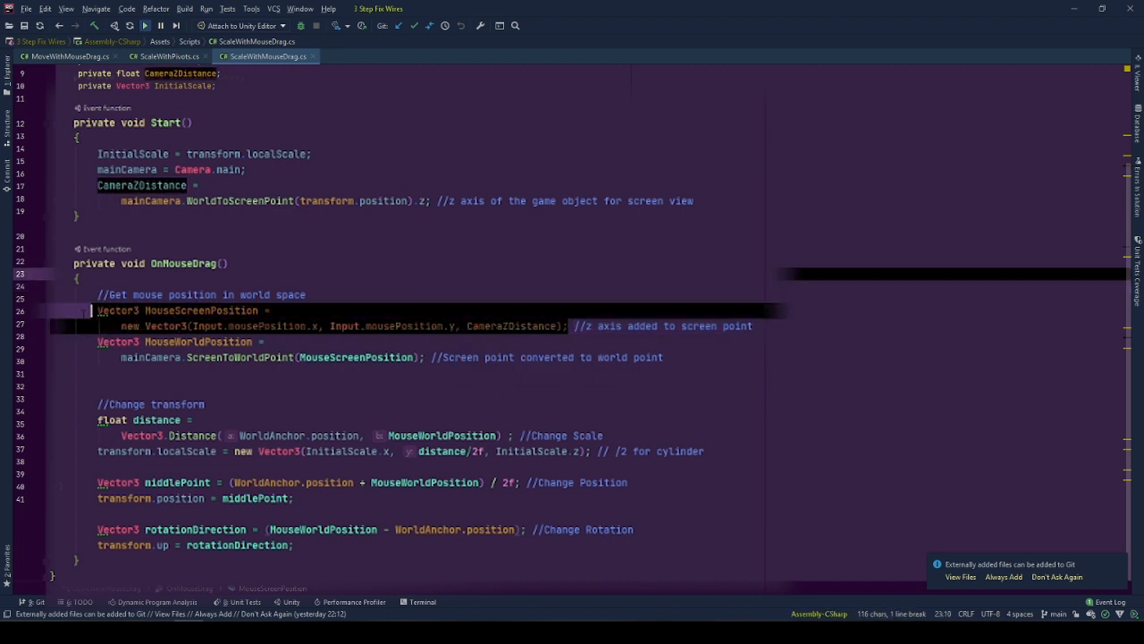
pyautogui.click(271, 310)
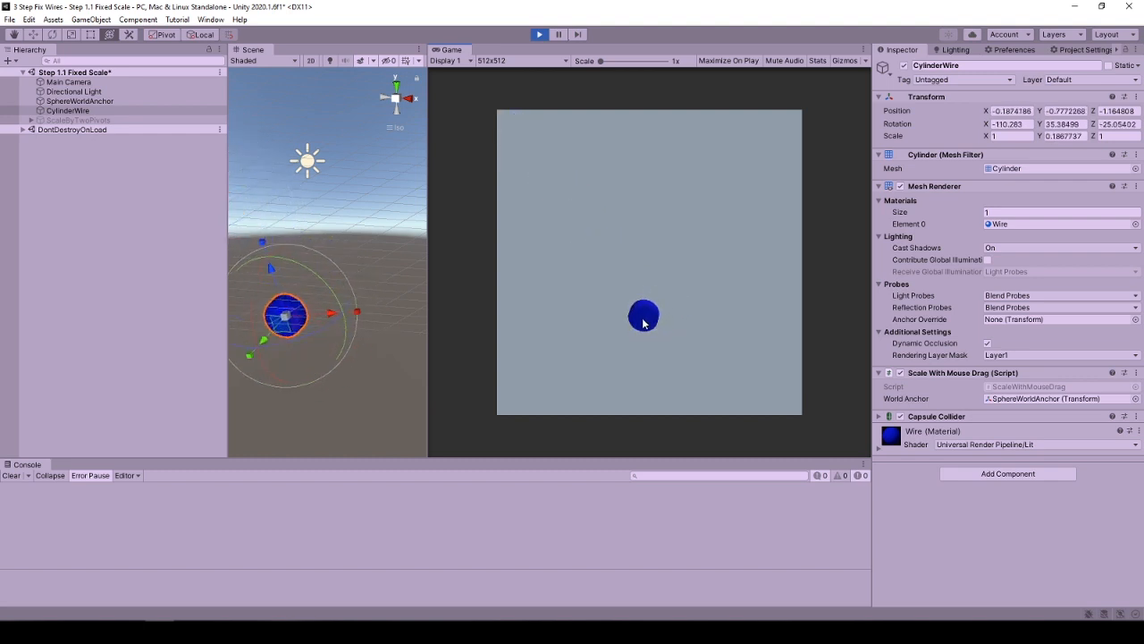
# - Drag downward from the sphere anchor to stretch the cylinder out and tilt it
pyautogui.moveTo(644, 316); pyautogui.dragTo(649, 378)
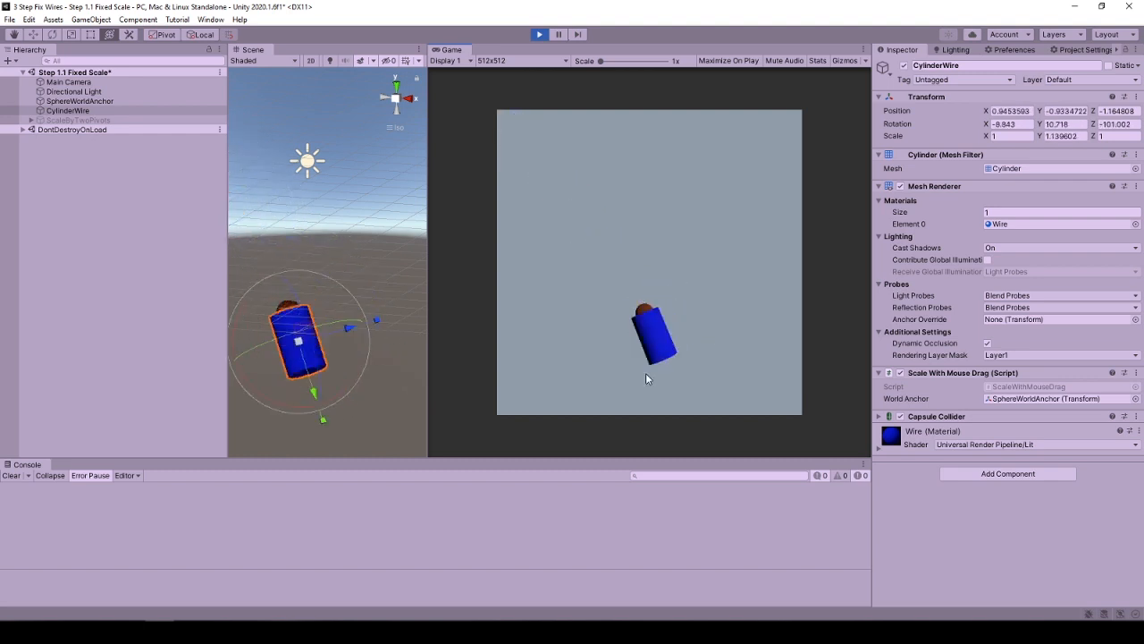